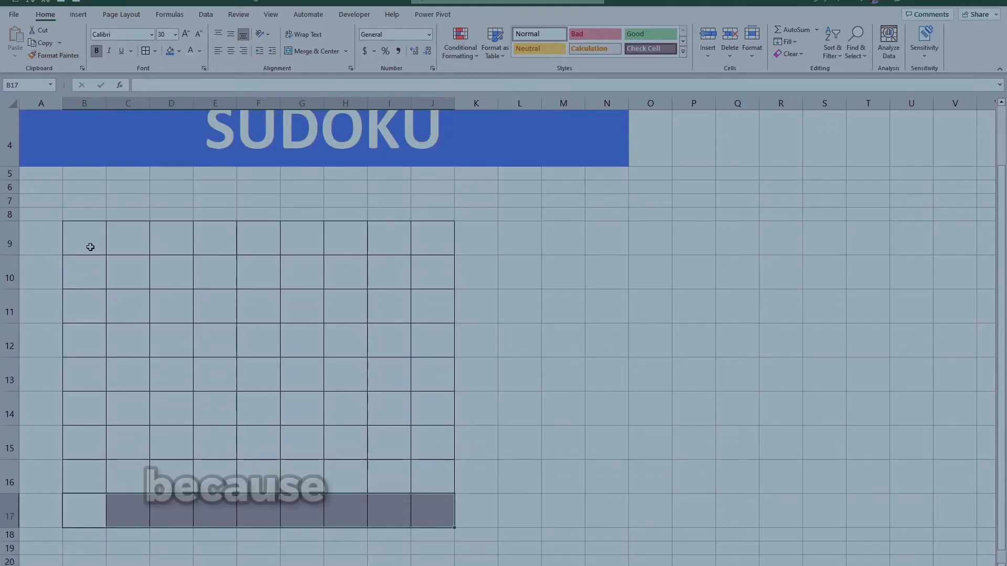
Give the top-left block B9:D11 a thick outside border.
{"action": "left_click", "coordinate": [84, 238]}
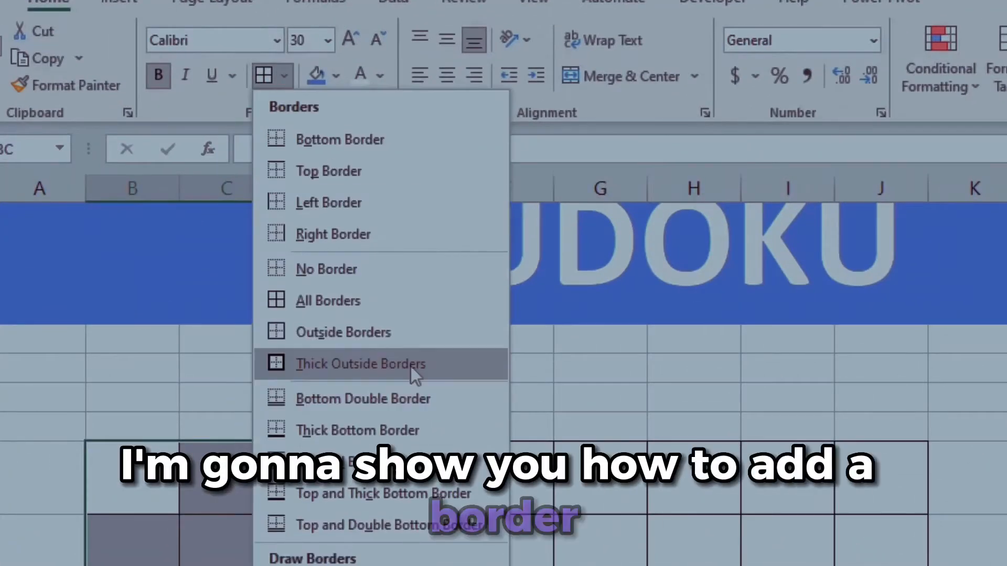
{"action": "left_click", "coordinate": [359, 364]}
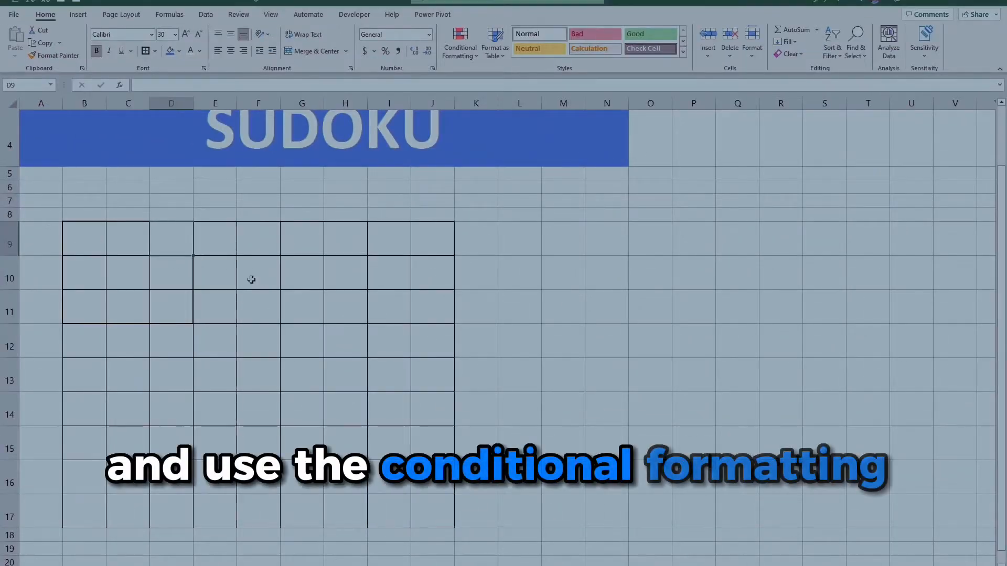
{"action": "left_click", "coordinate": [460, 42]}
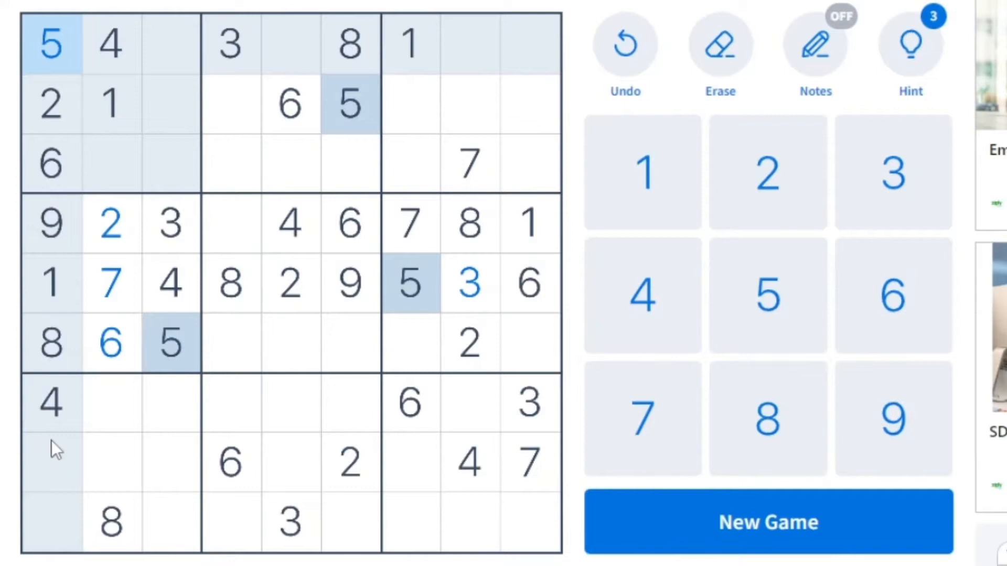
{"action": "left_click", "coordinate": [50, 463]}
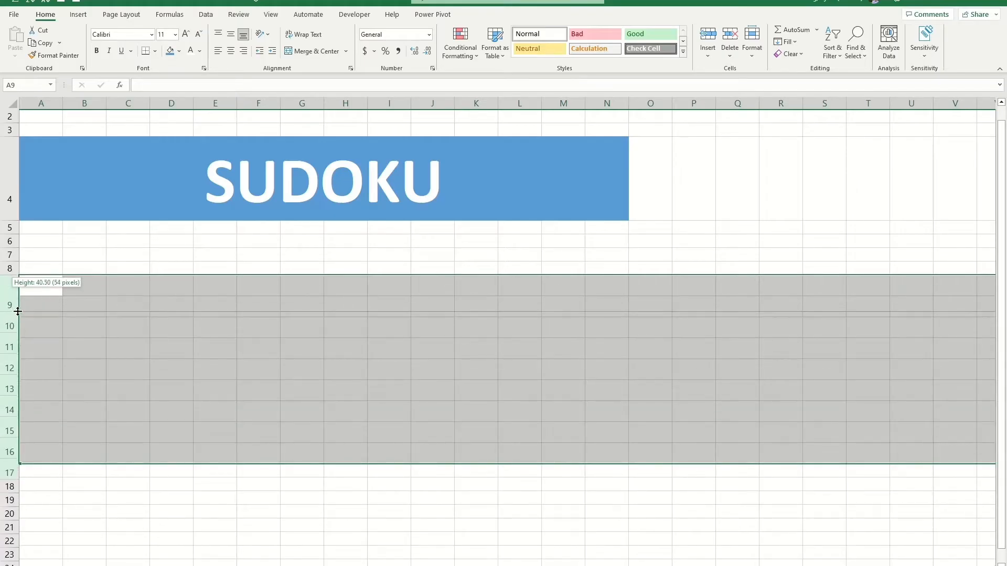
Set rows 9–16 to 54 px height and select the grid block B9:J17.
{"action": "left_click", "coordinate": [84, 292]}
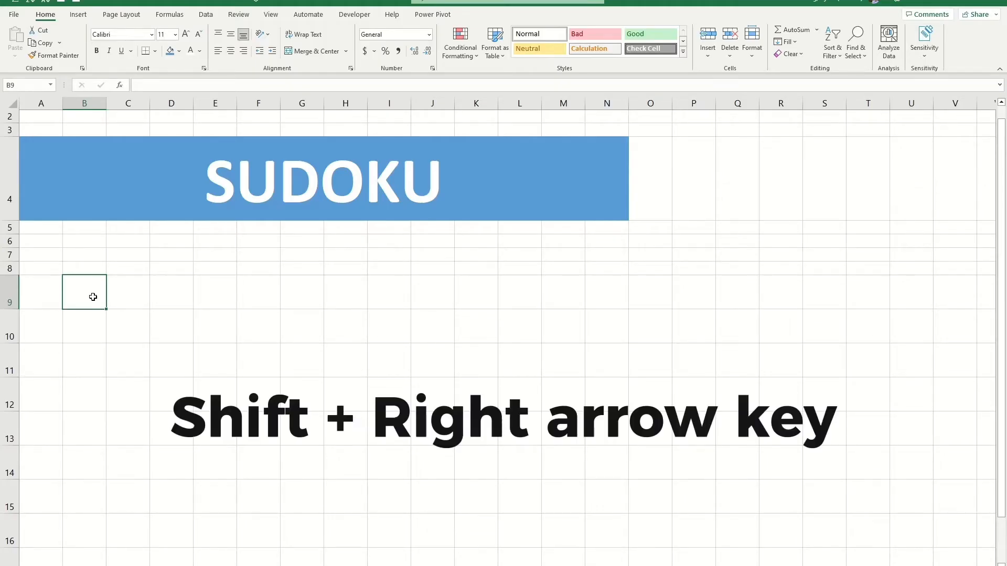
{"action": "key", "text": "shift+right"}
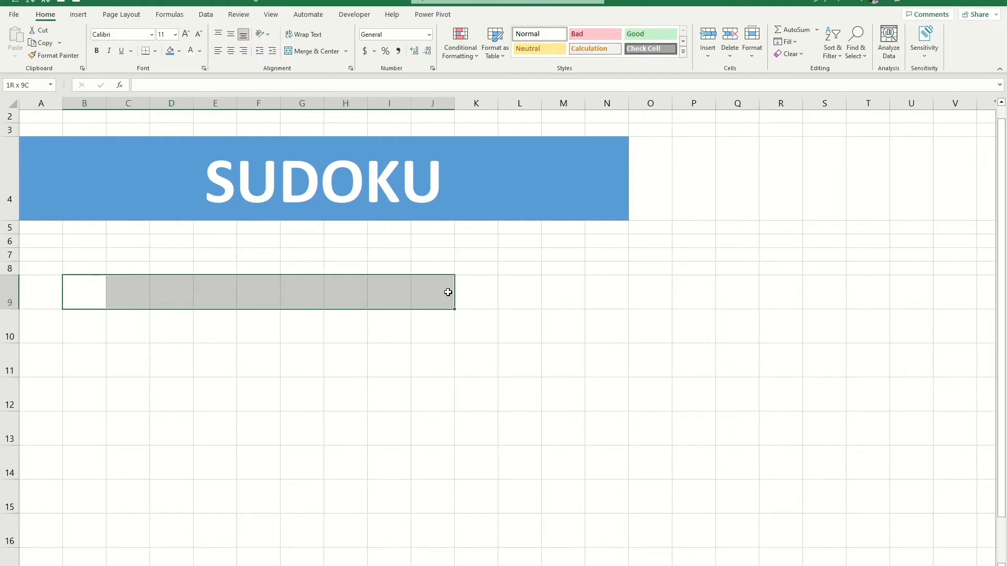
{"action": "key", "text": "shift+down"}
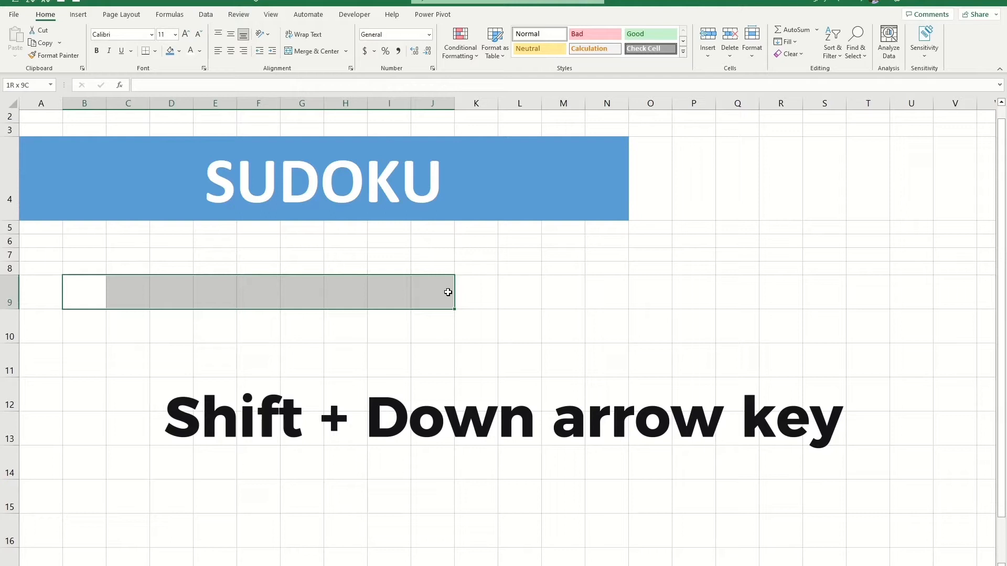
{"action": "key", "text": "shift+down"}
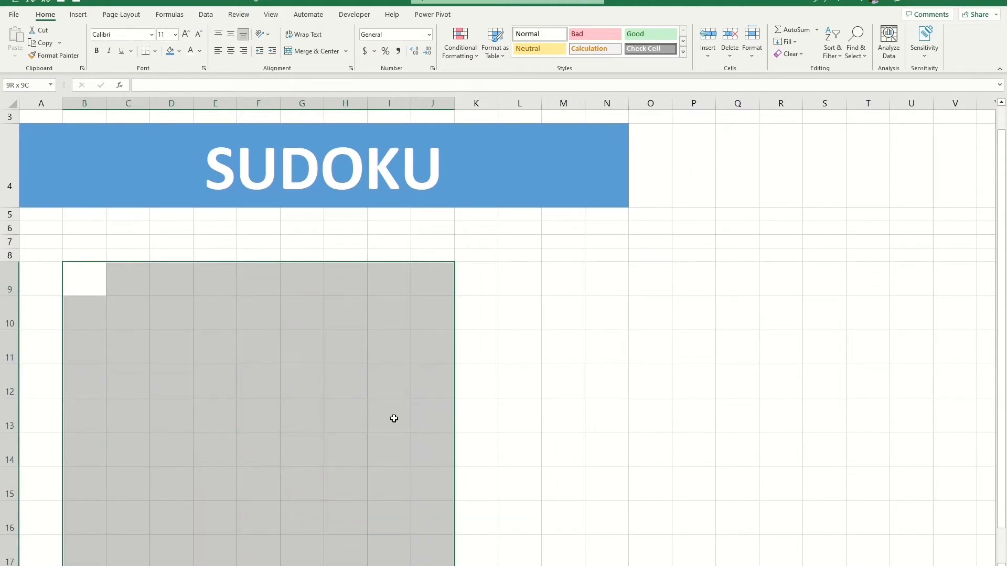
{"action": "mouse_move", "coordinate": [432, 213]}
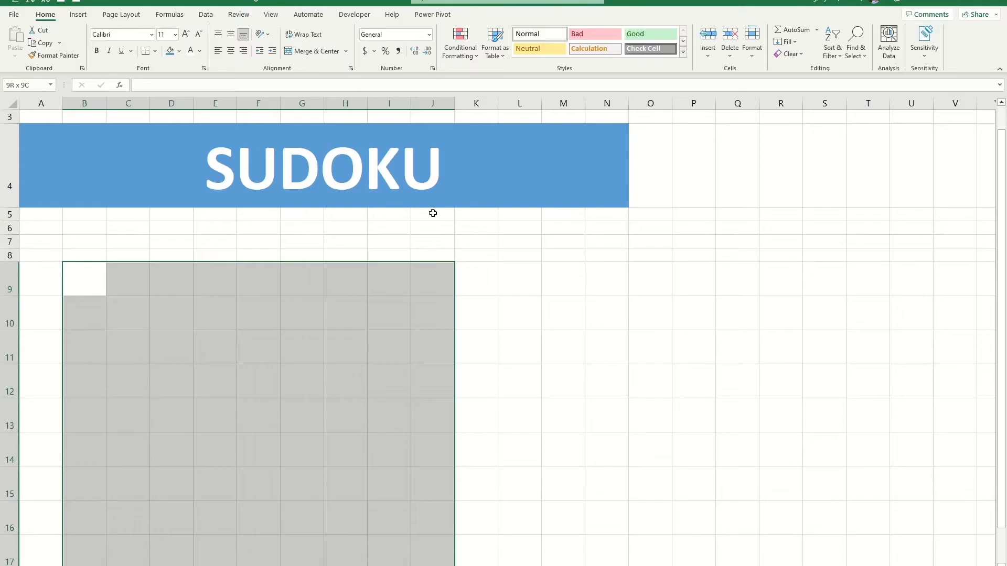
{"action": "mouse_move", "coordinate": [146, 51]}
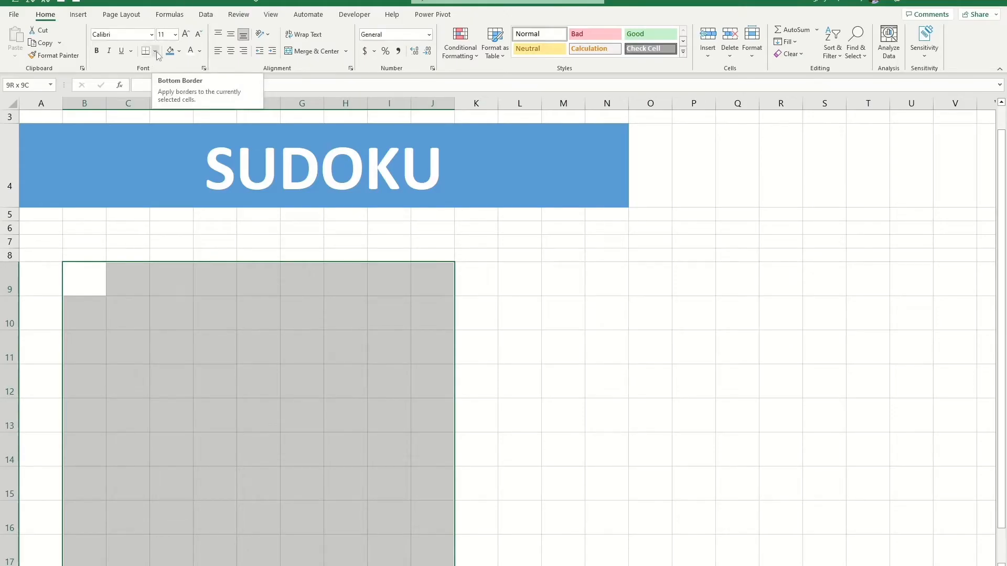
Apply All Borders to B9:J17 and copy B9's bold size-30 formatting onto other cells.
{"action": "left_click", "coordinate": [153, 51]}
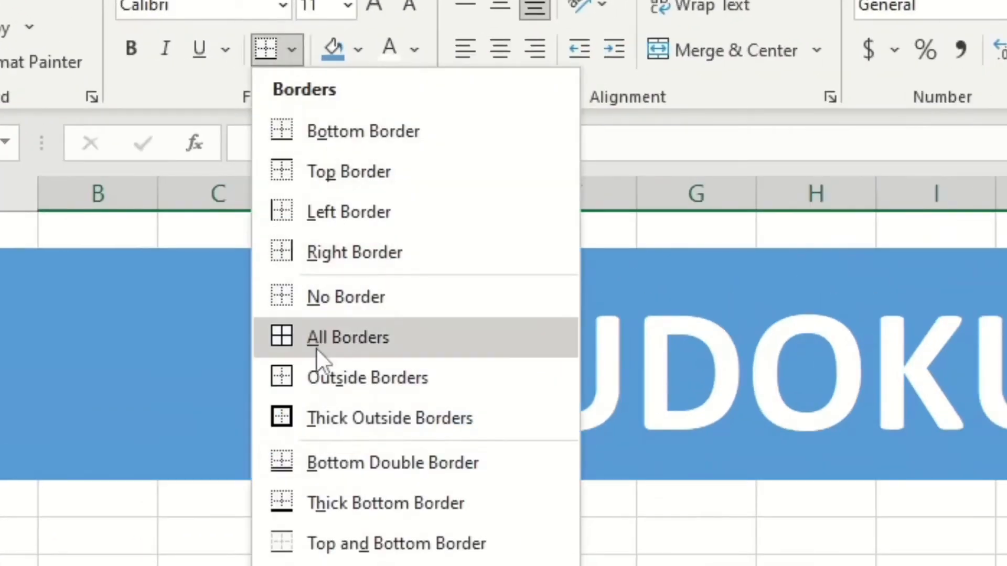
{"action": "left_click", "coordinate": [347, 337]}
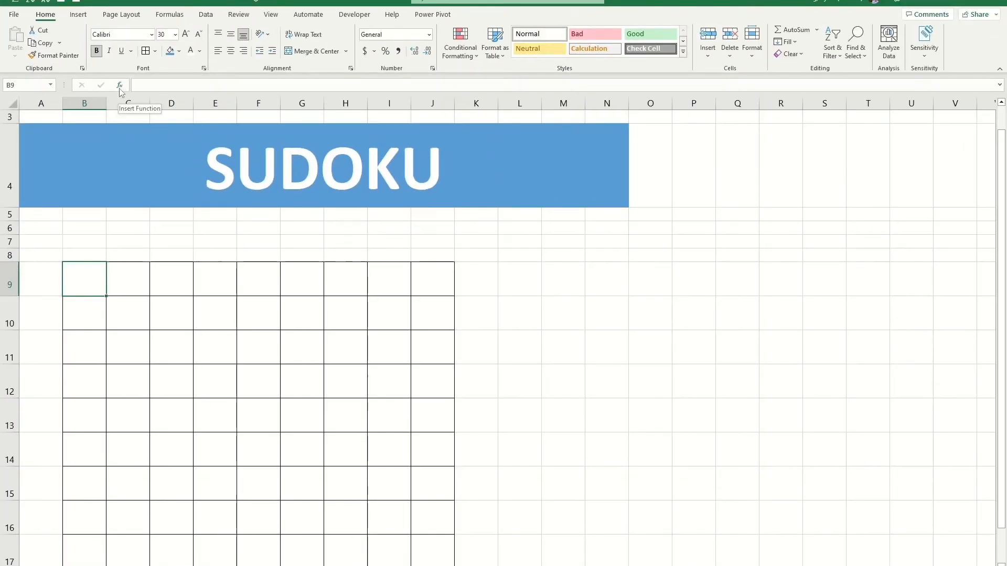
{"action": "mouse_move", "coordinate": [55, 55]}
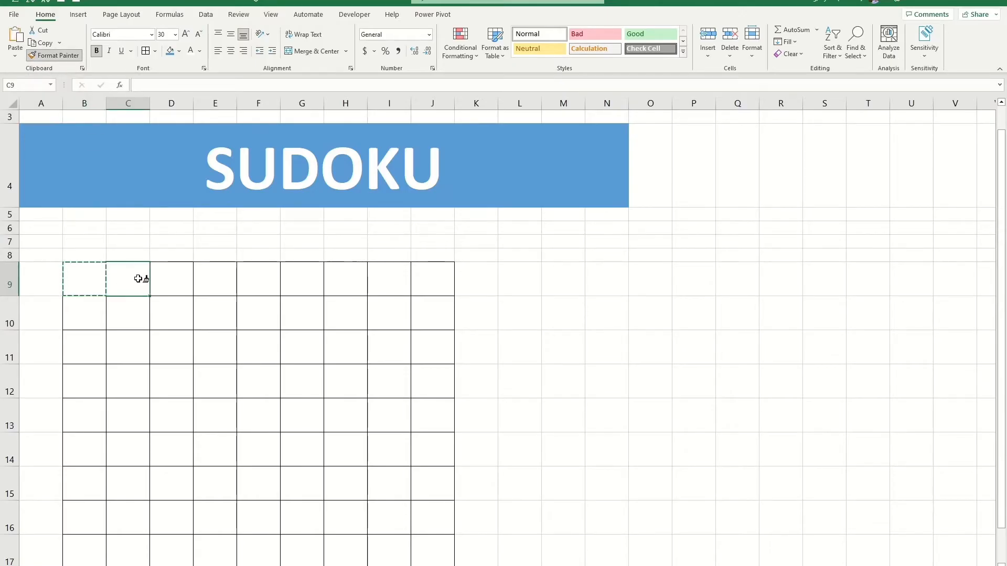
{"action": "left_click", "coordinate": [257, 278]}
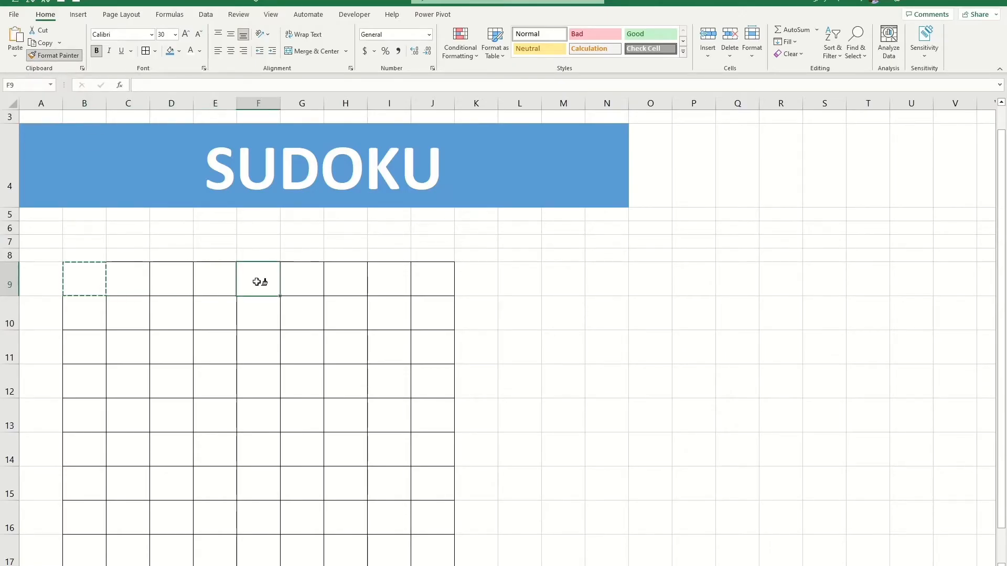
{"action": "left_click", "coordinate": [432, 279]}
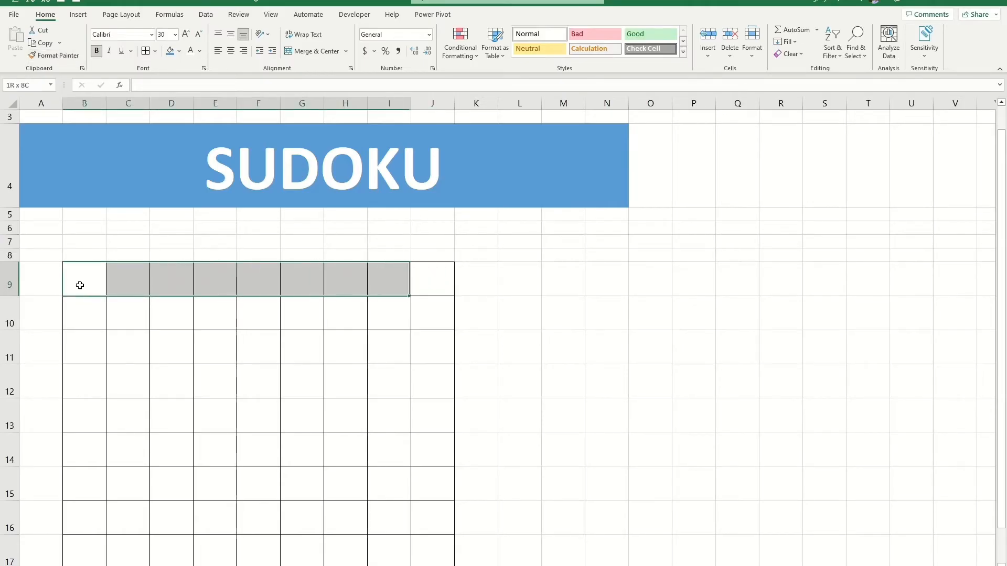
Add a Duplicate Values rule to row B9:J9 and test it by entering 5.
{"action": "left_click", "coordinate": [460, 41]}
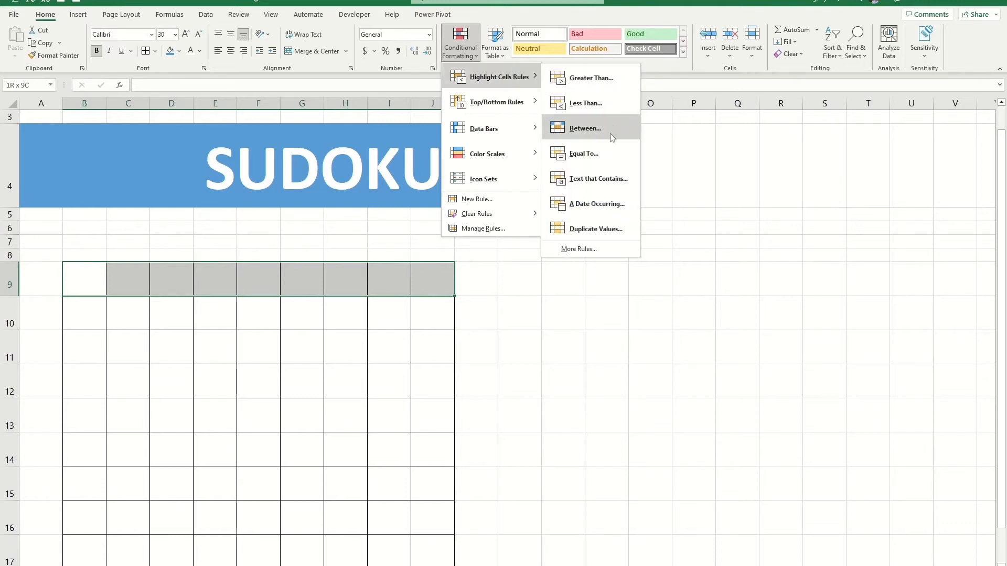
{"action": "left_click", "coordinate": [597, 229]}
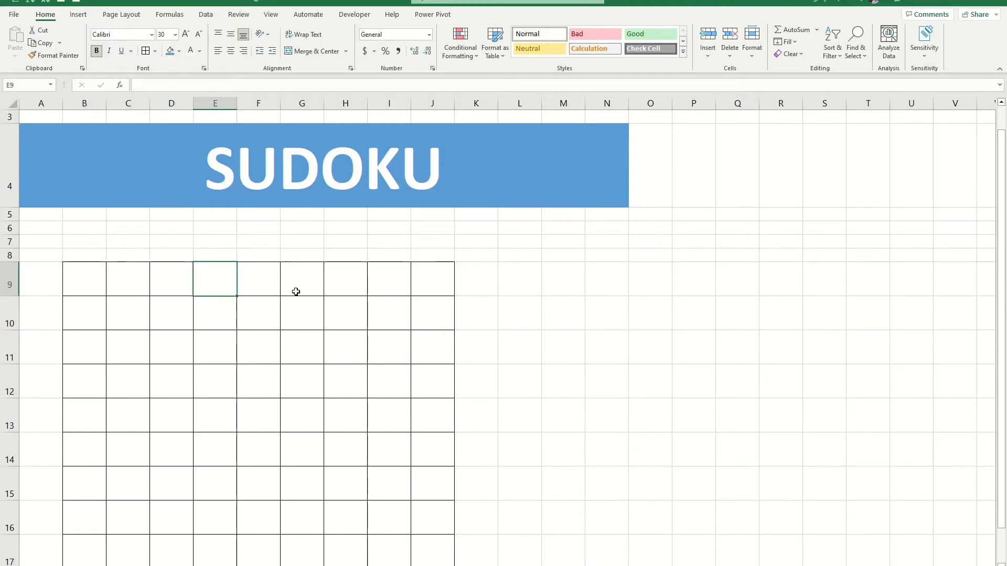
{"action": "type", "text": "5"}
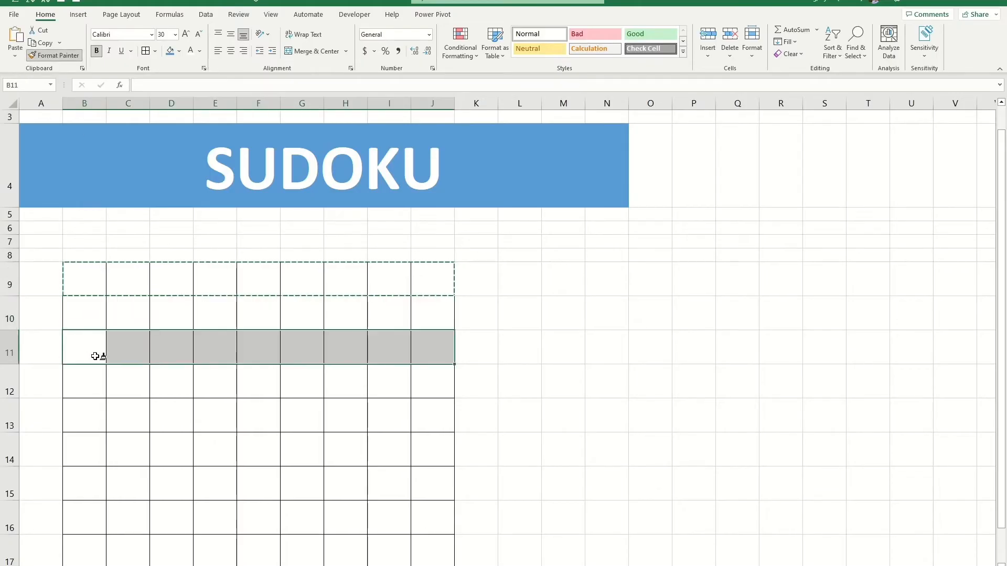
Paste row 9's formatting onto row 14 and another grid row.
{"action": "left_click", "coordinate": [84, 449]}
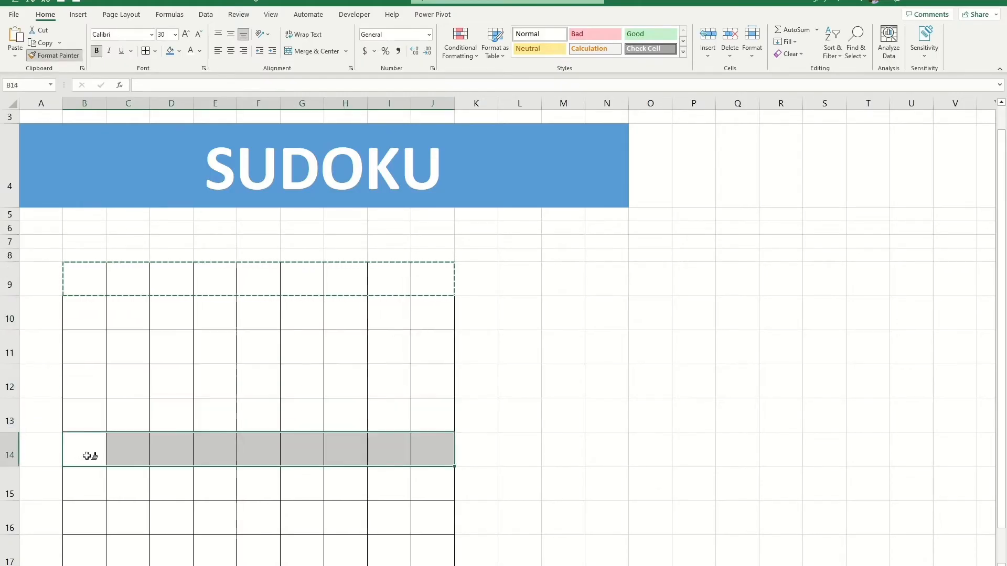
{"action": "left_click", "coordinate": [83, 238]}
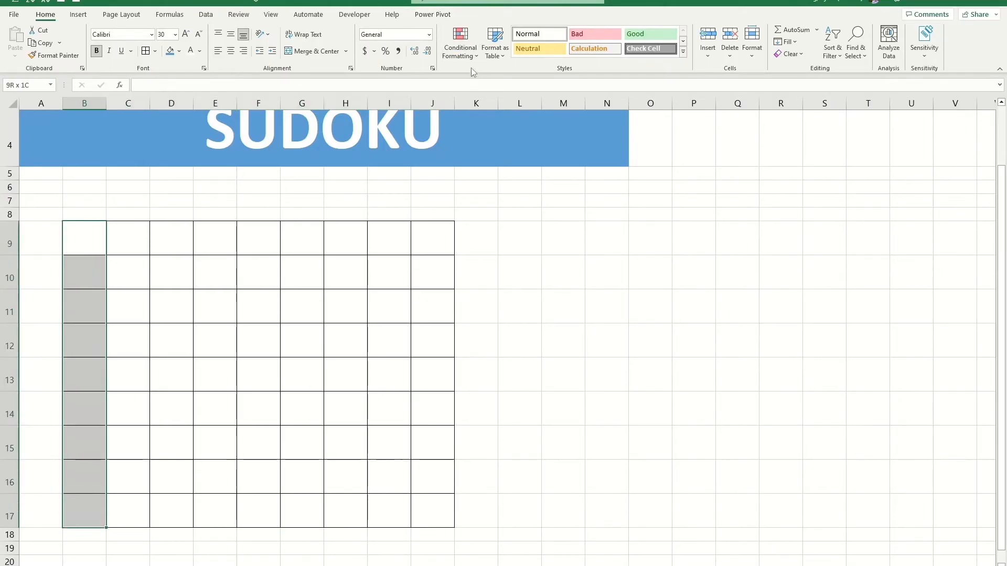
Add a Duplicate Values rule to B9:B17 with Light Red Fill and Dark Red Text.
{"action": "left_click", "coordinate": [459, 42]}
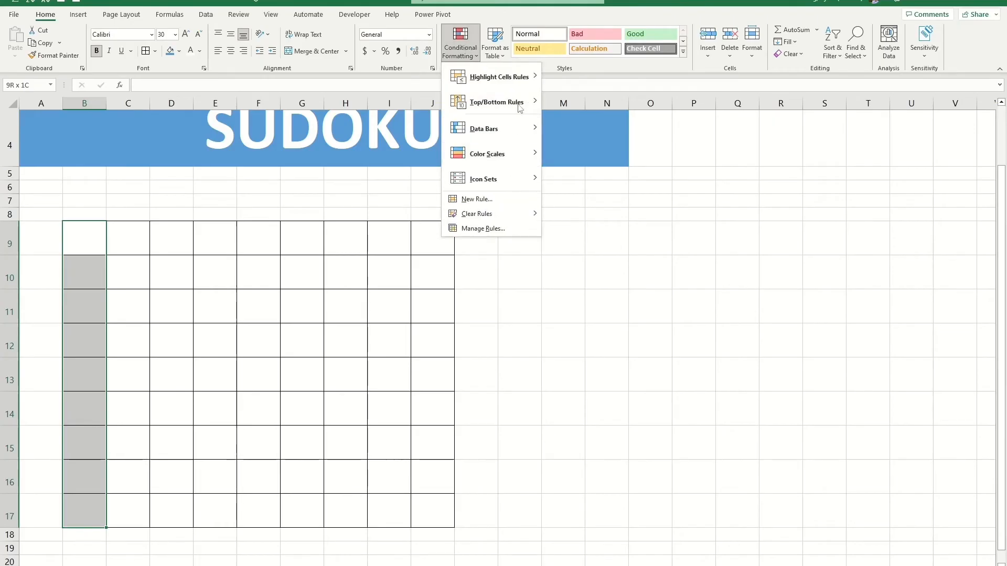
{"action": "left_click", "coordinate": [499, 76]}
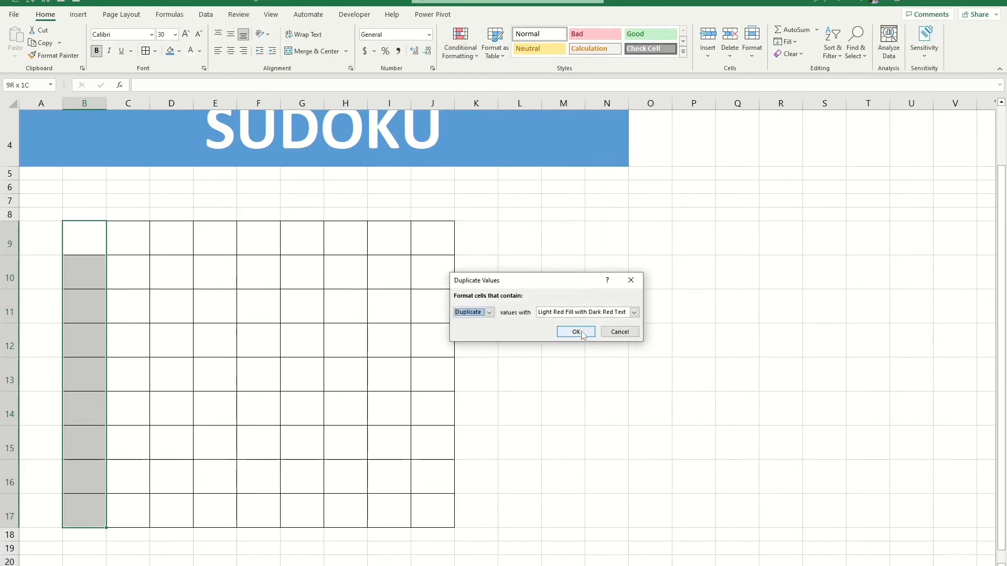
{"action": "left_click", "coordinate": [574, 332]}
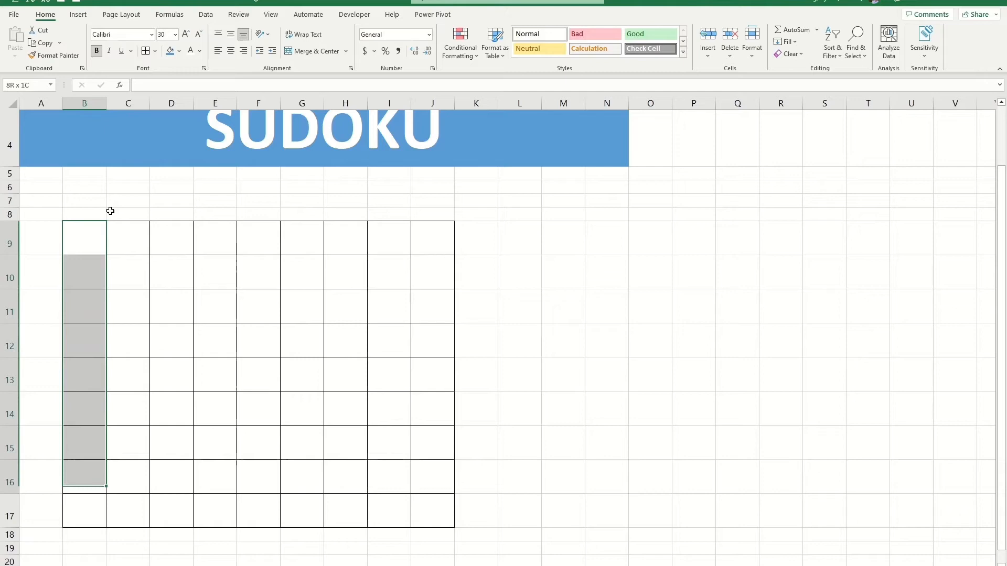
{"action": "left_click", "coordinate": [84, 237]}
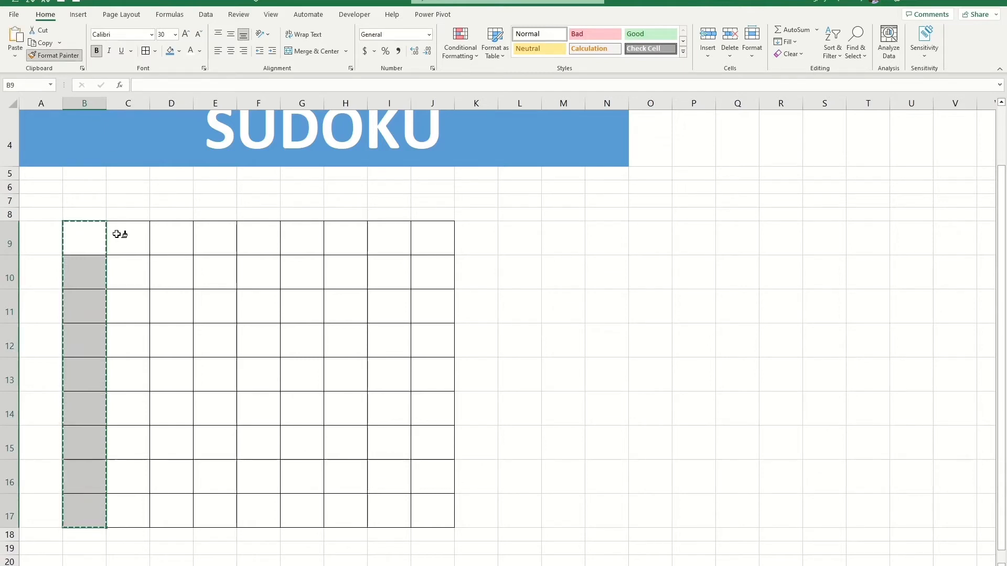
Paint column B's formatting onto other grid columns, including G9:G17.
{"action": "left_click", "coordinate": [301, 238]}
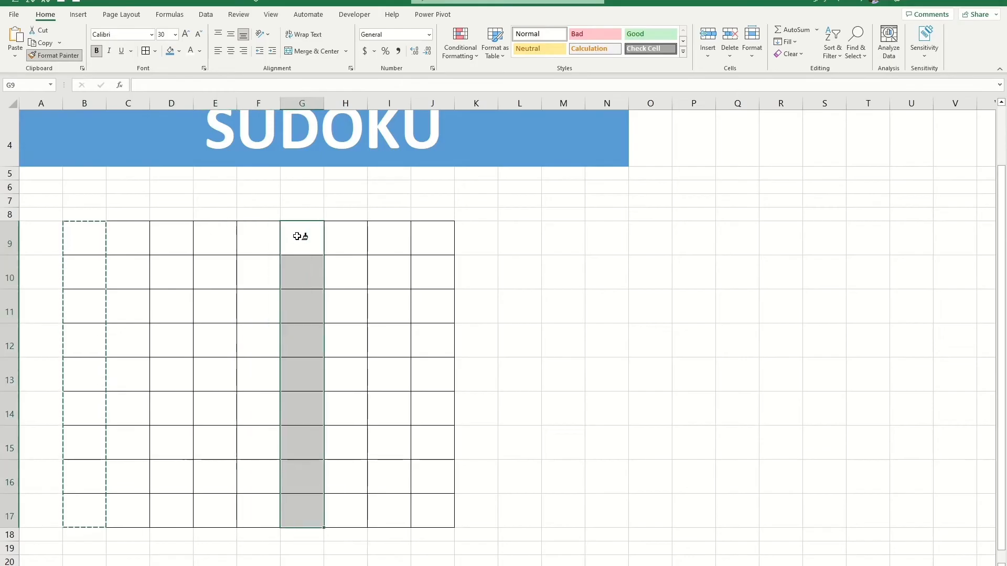
{"action": "left_click", "coordinate": [432, 237]}
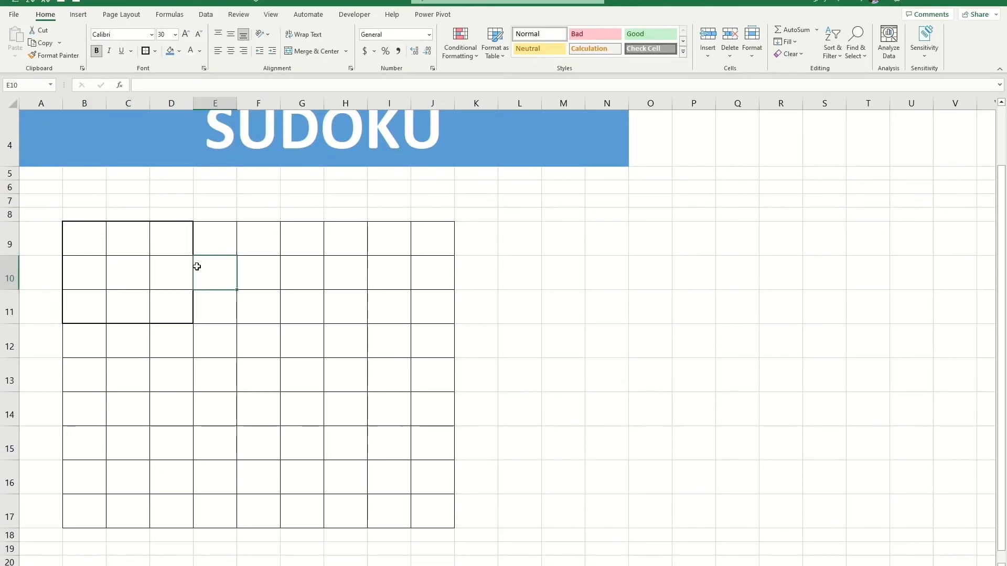
Select B9:D11 and add a Duplicate Values highlighting rule for the box.
{"action": "left_click", "coordinate": [258, 278]}
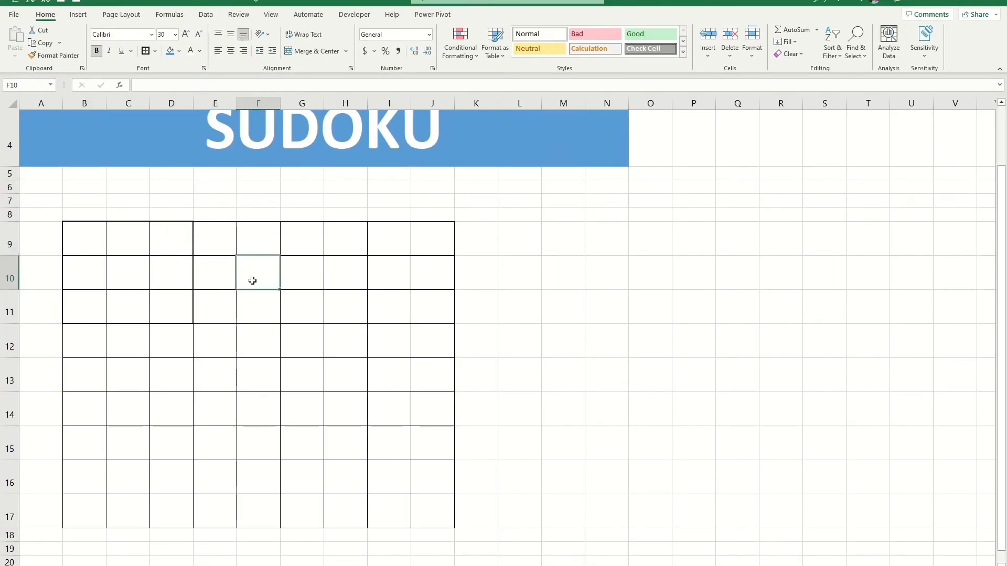
{"action": "mouse_move", "coordinate": [77, 240]}
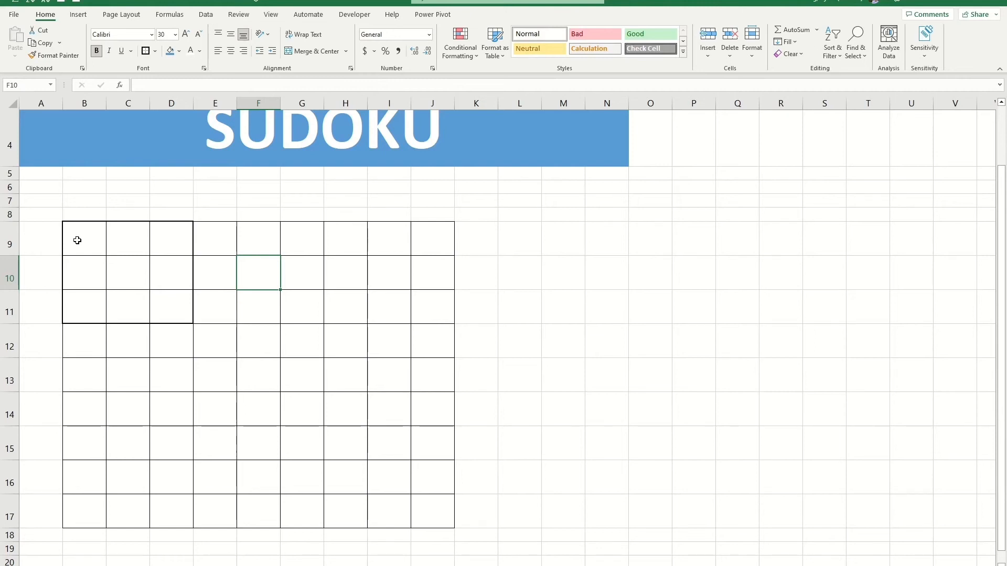
{"action": "left_click_drag", "start_coordinate": [77, 239], "coordinate": [169, 307]}
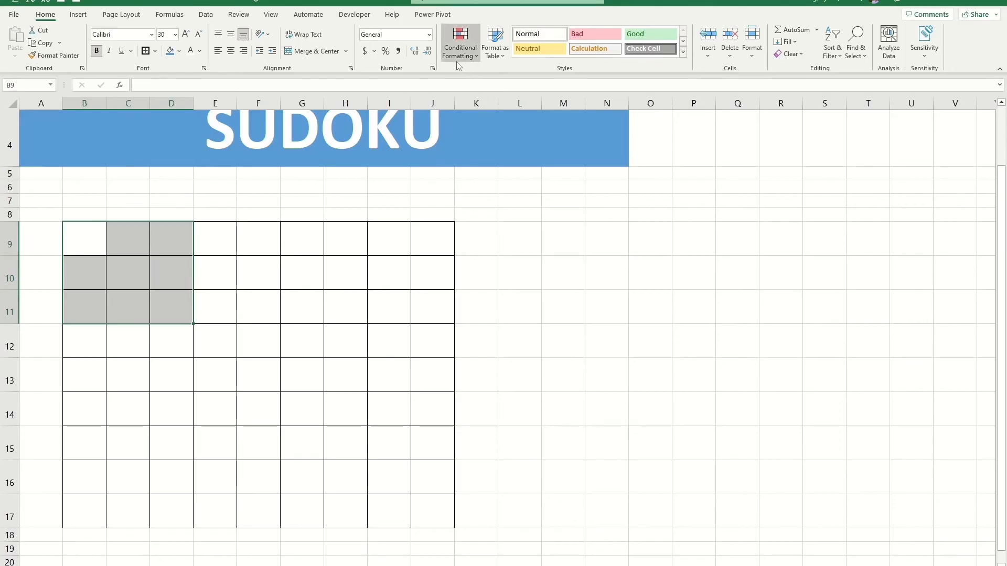
{"action": "left_click", "coordinate": [460, 42]}
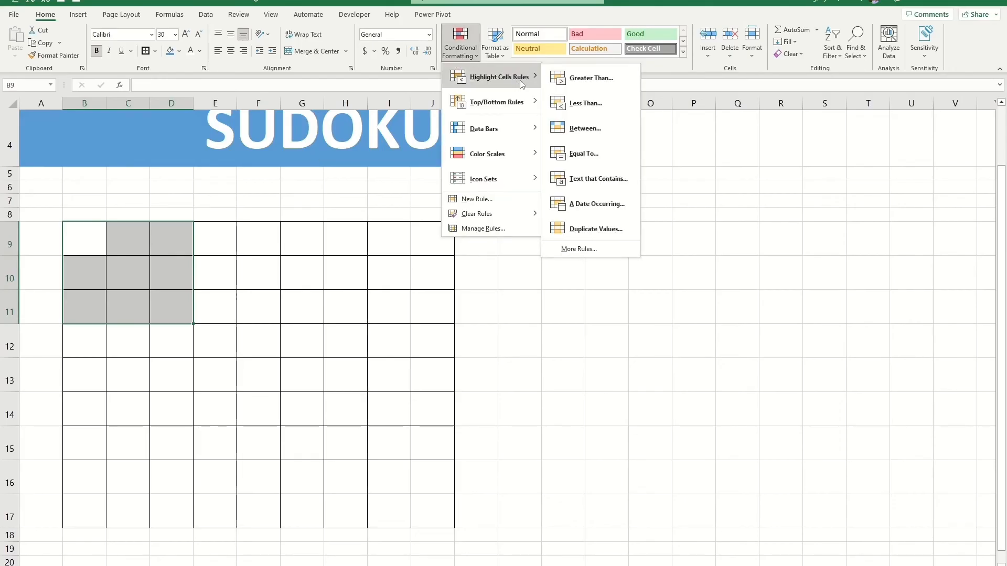
{"action": "left_click", "coordinate": [530, 283]}
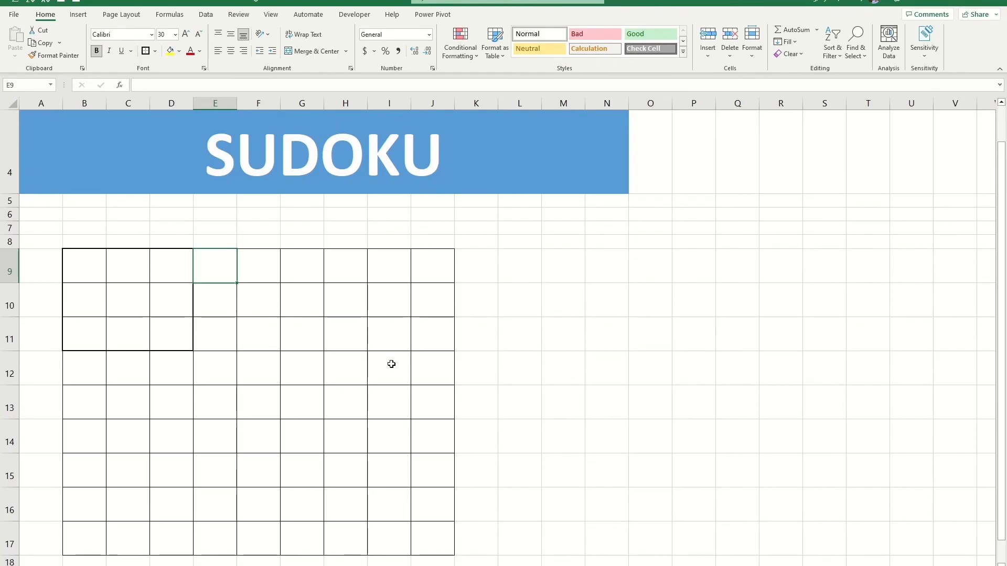
{"action": "mouse_move", "coordinate": [258, 258]}
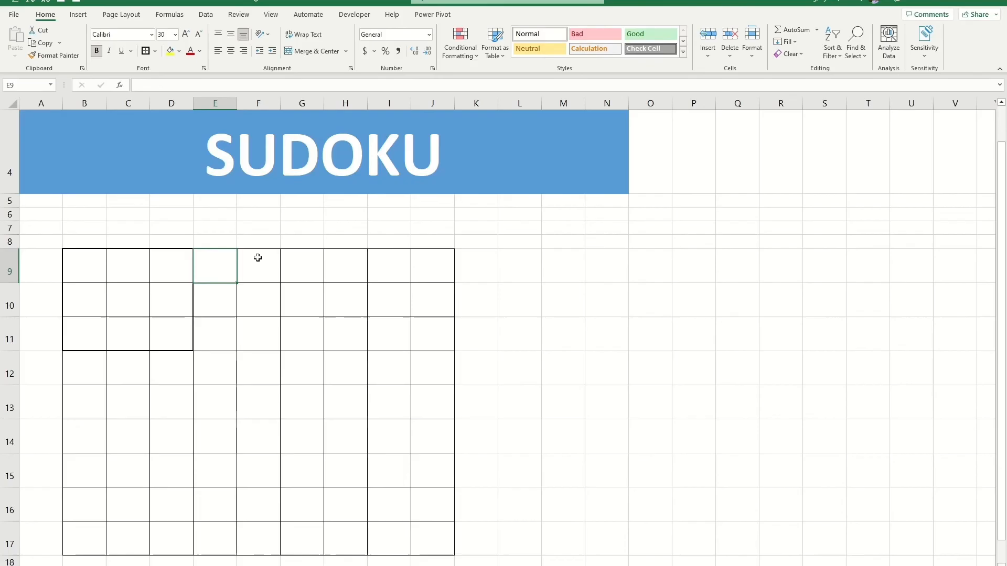
Open the formatting options and enter 5 into a grid cell.
{"action": "left_click", "coordinate": [459, 42]}
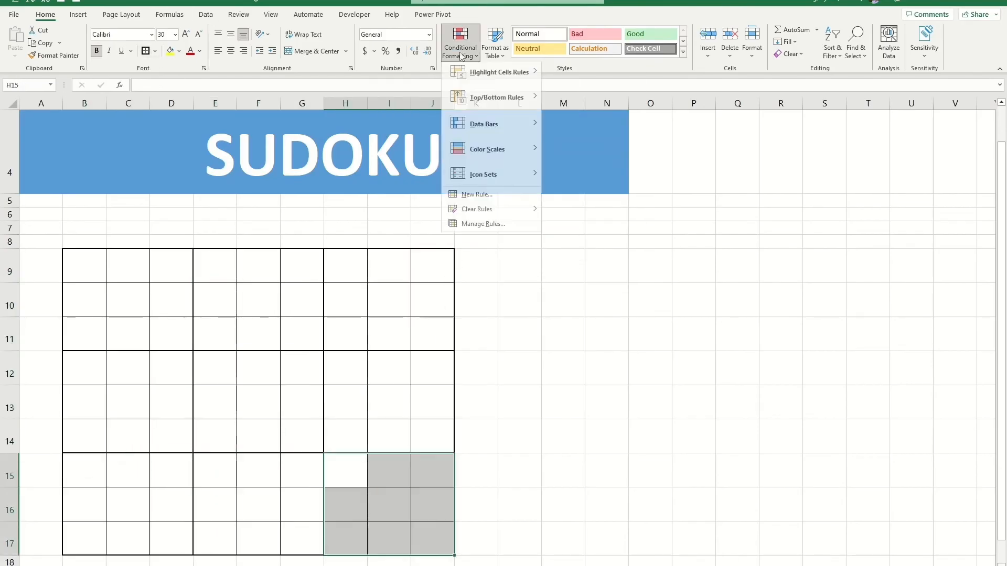
{"action": "type", "text": "5"}
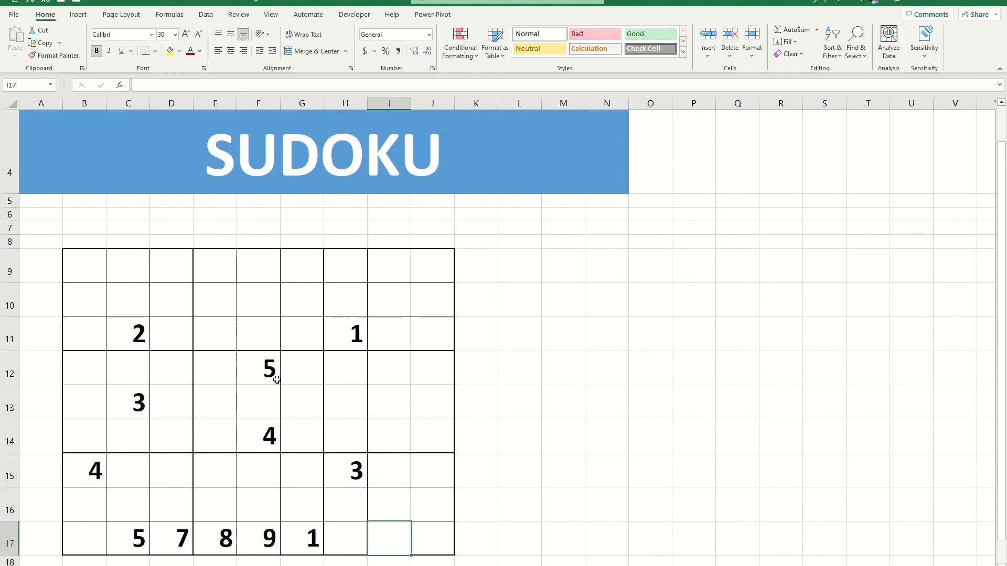
Select empty grid cells H16 and E12.
{"action": "left_click", "coordinate": [345, 509]}
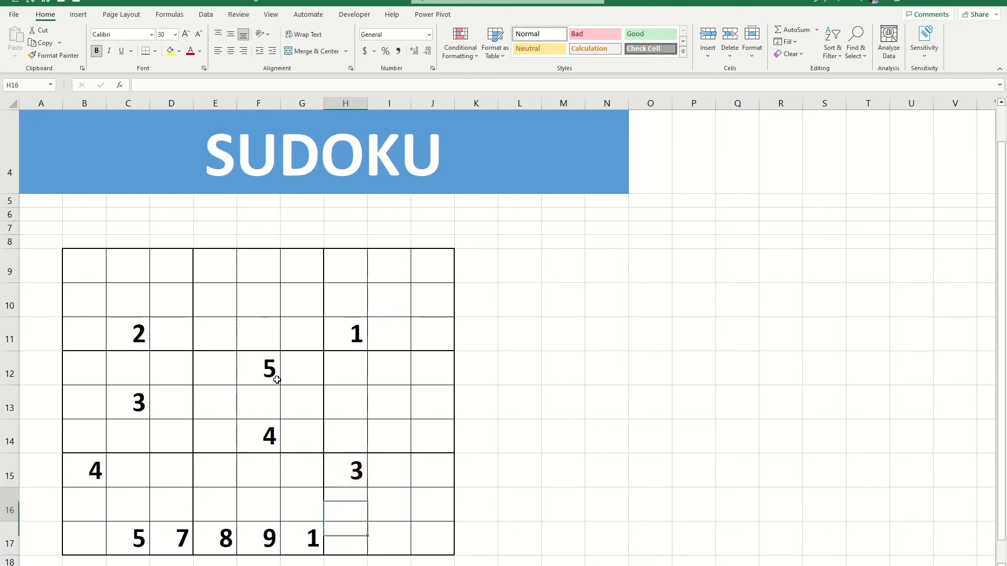
{"action": "left_click", "coordinate": [215, 370]}
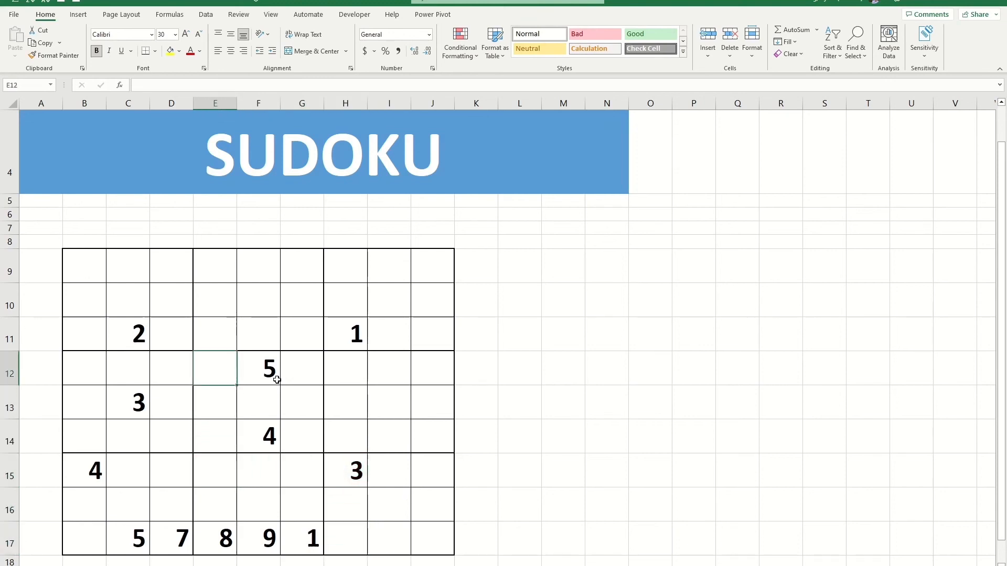